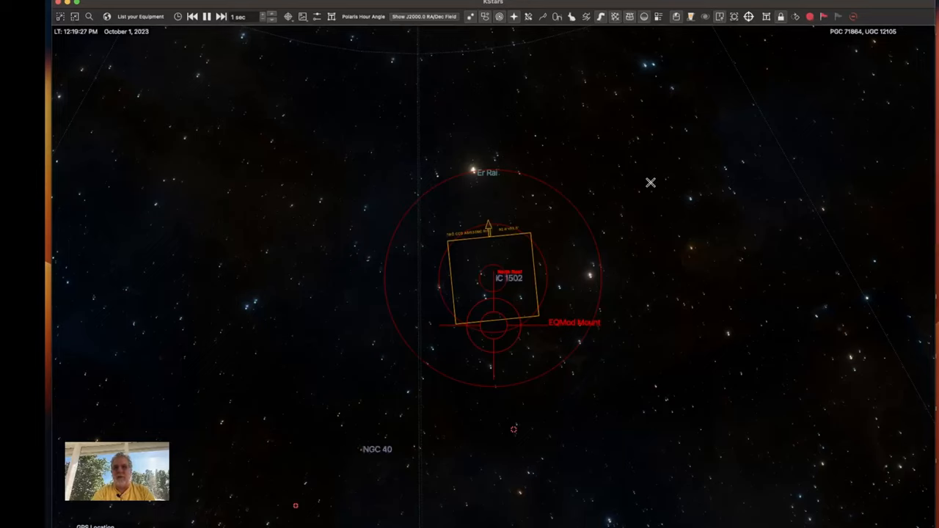
pyautogui.moveTo(643, 171)
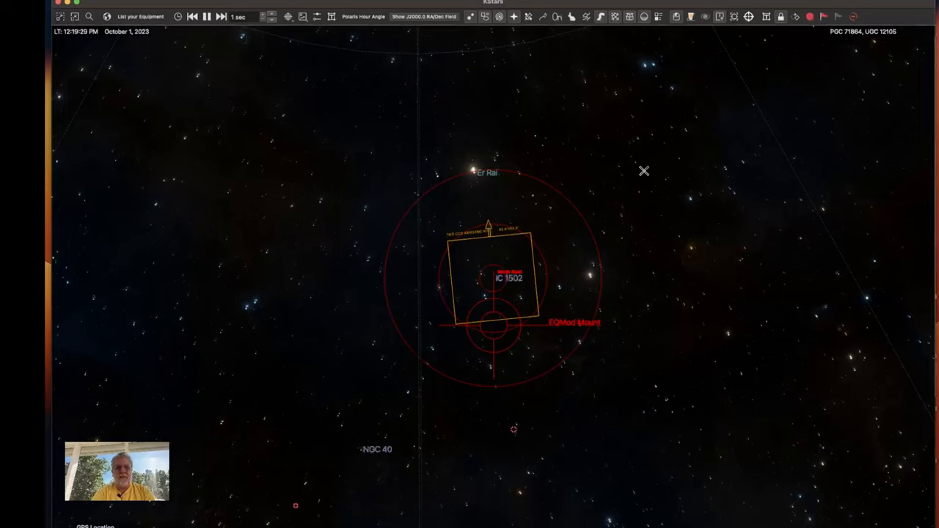
pyautogui.moveTo(372, 72)
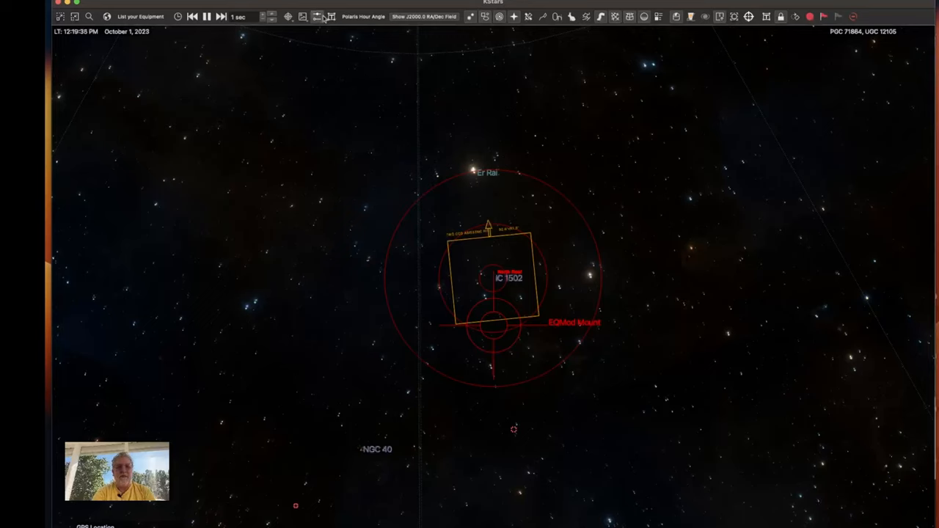
# Enable Show terrain in the Terrain settings and apply it to the sky map.
pyautogui.click(317, 17)
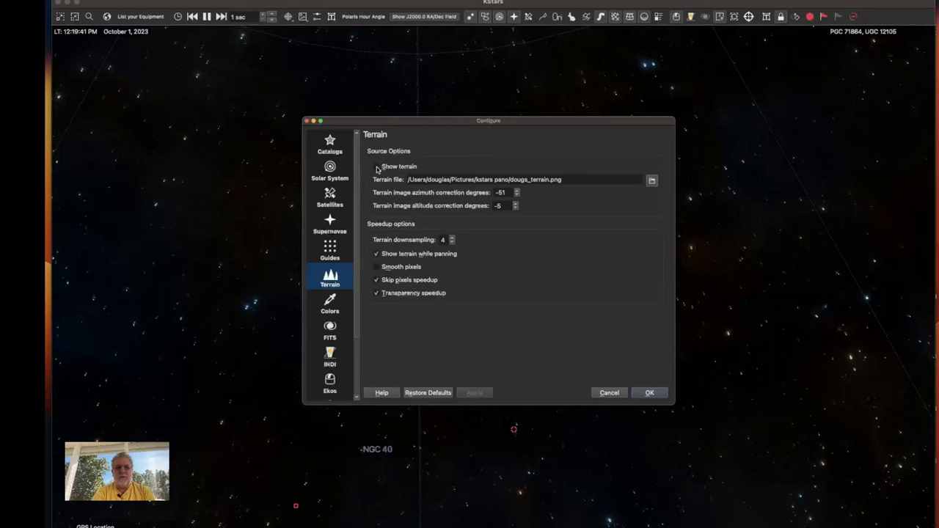
pyautogui.click(376, 167)
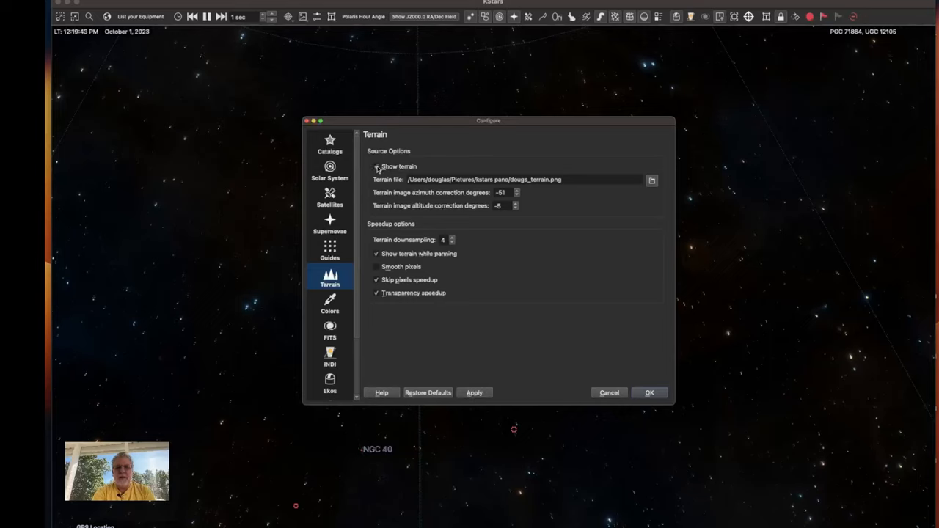
pyautogui.click(376, 166)
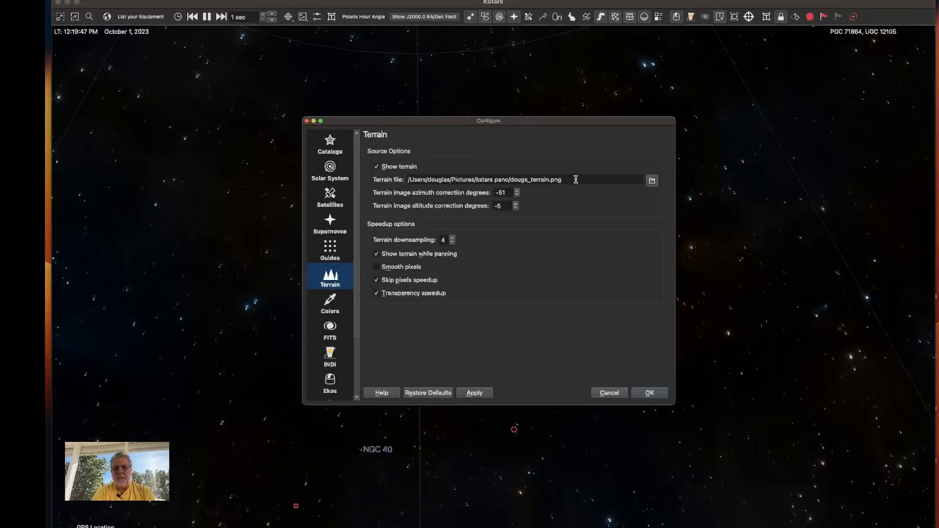
pyautogui.moveTo(615, 211)
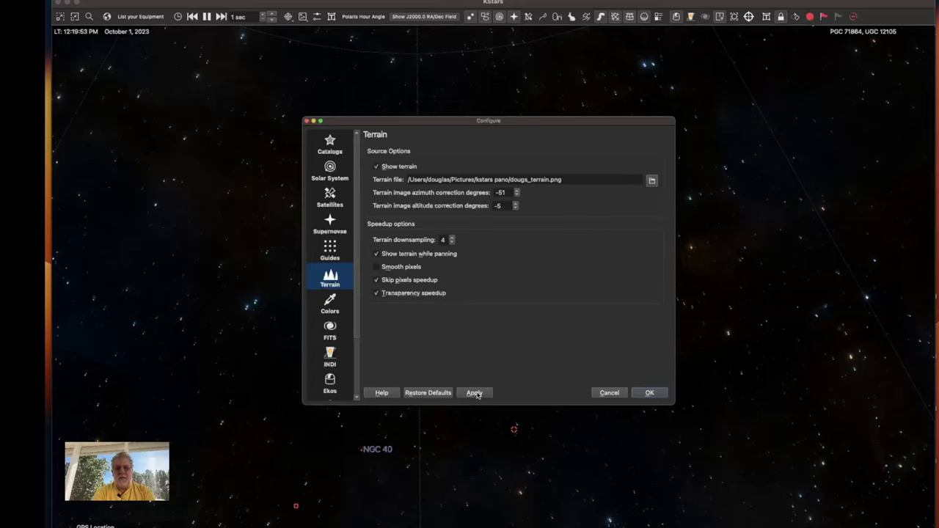
pyautogui.click(474, 393)
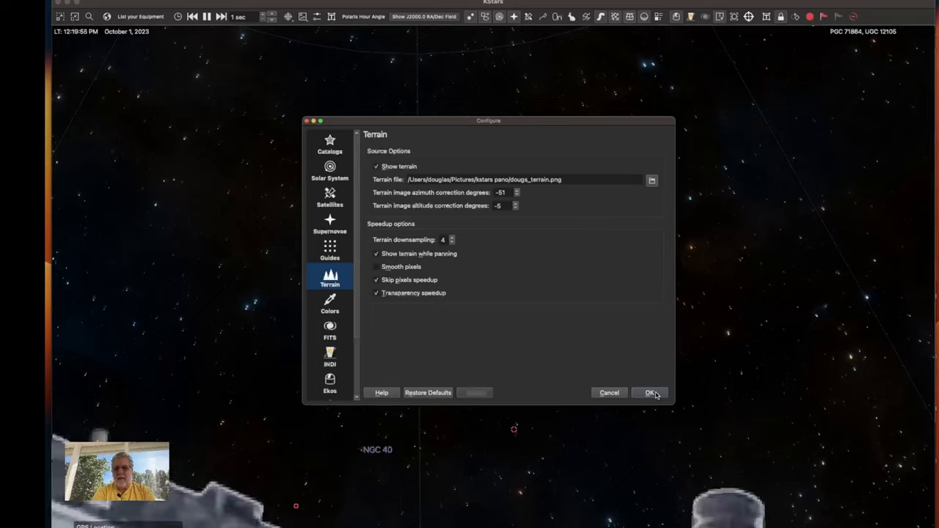
# Accept the settings with OK, leaving the backyard trees terrain over the stars.
pyautogui.click(650, 393)
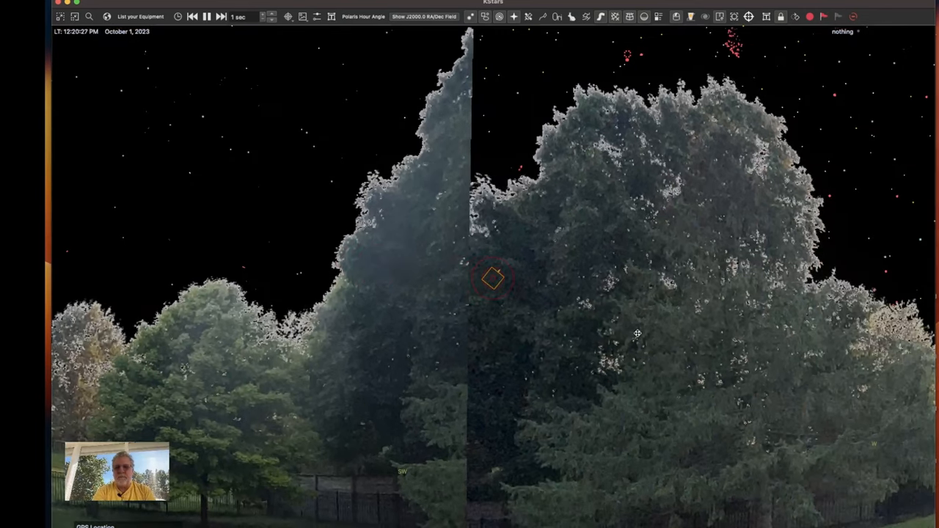
# Pan the sky map toward the house roof and the tree blocking the horizon.
pyautogui.moveTo(636, 333); pyautogui.dragTo(359, 334)
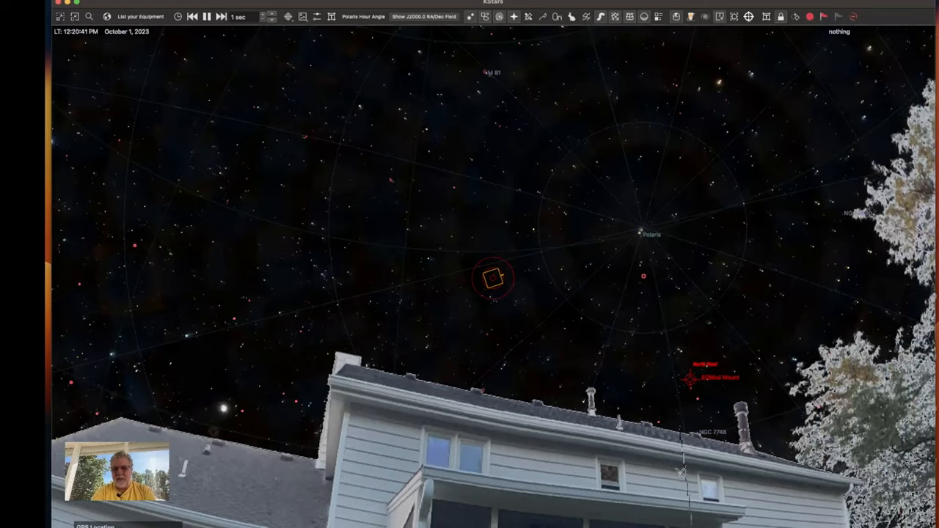
pyautogui.moveTo(678, 419)
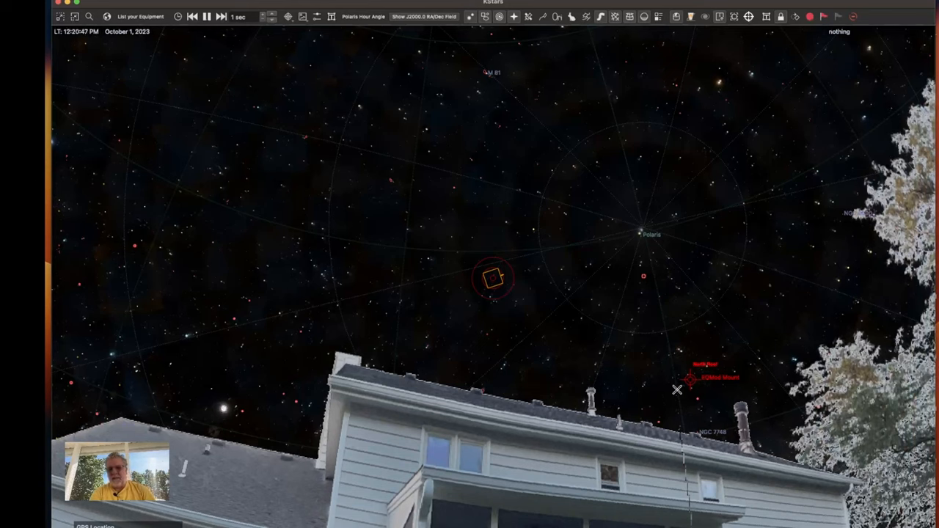
pyautogui.moveTo(681, 421)
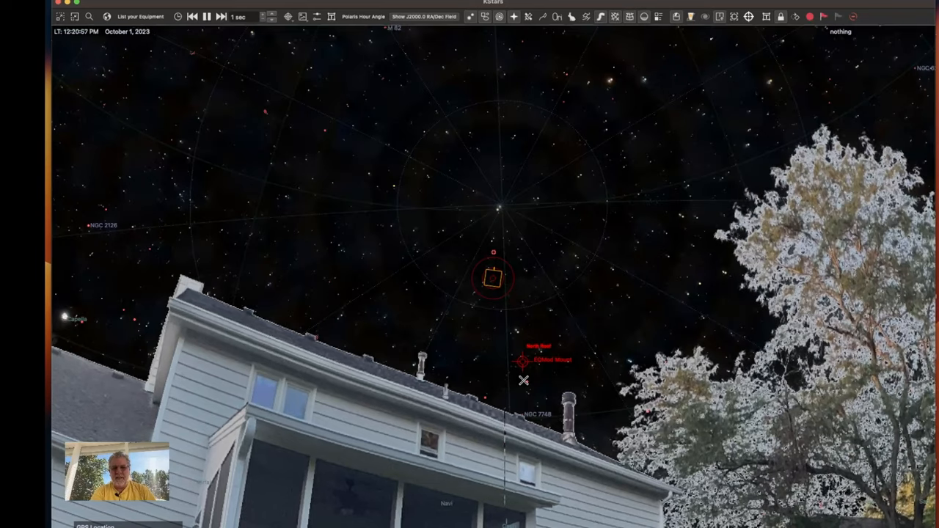
pyautogui.moveTo(504, 350)
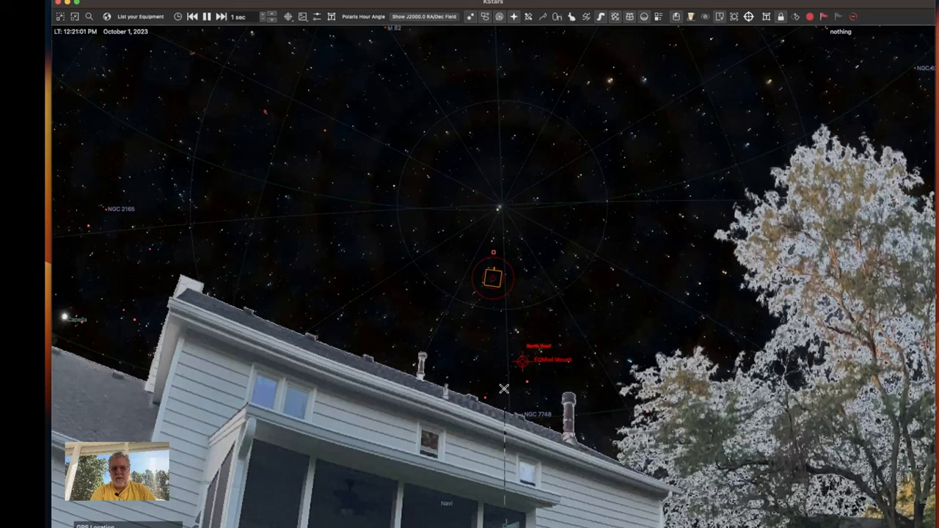
pyautogui.moveTo(502, 359)
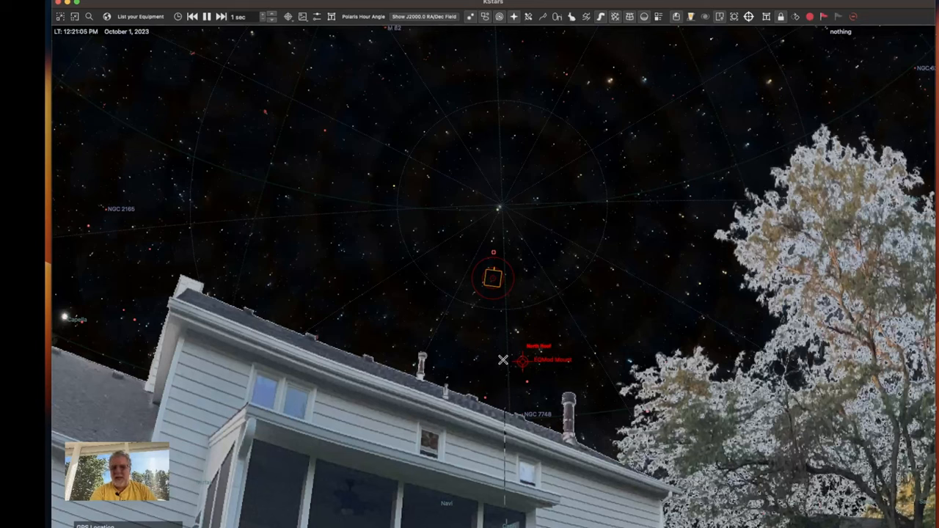
pyautogui.moveTo(540, 295)
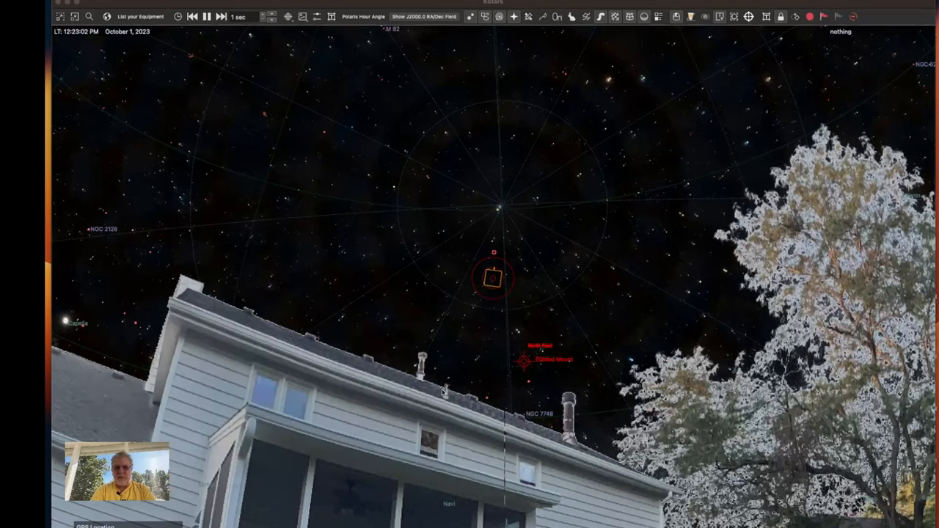
pyautogui.moveTo(615, 381)
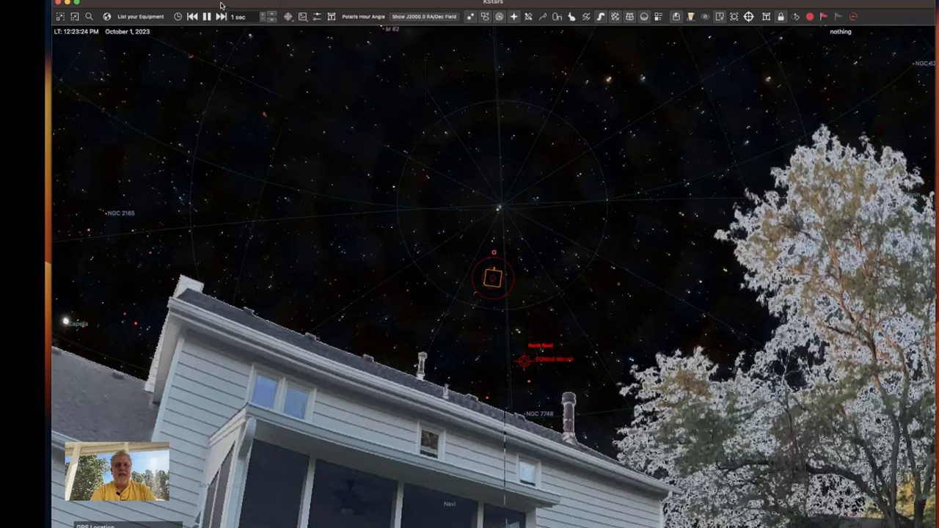
pyautogui.moveTo(315, 16)
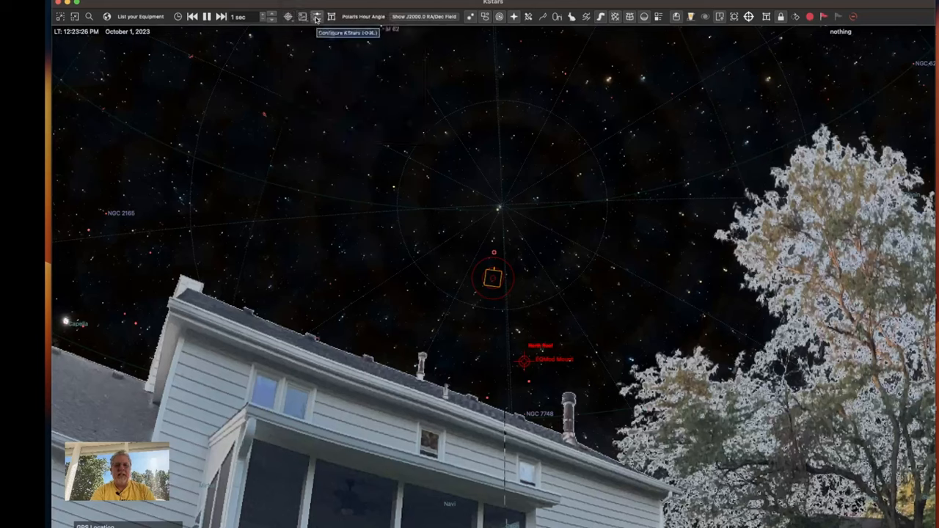
# Reopen Configure KStars on Terrain and move the dialog to the upper right.
pyautogui.click(317, 16)
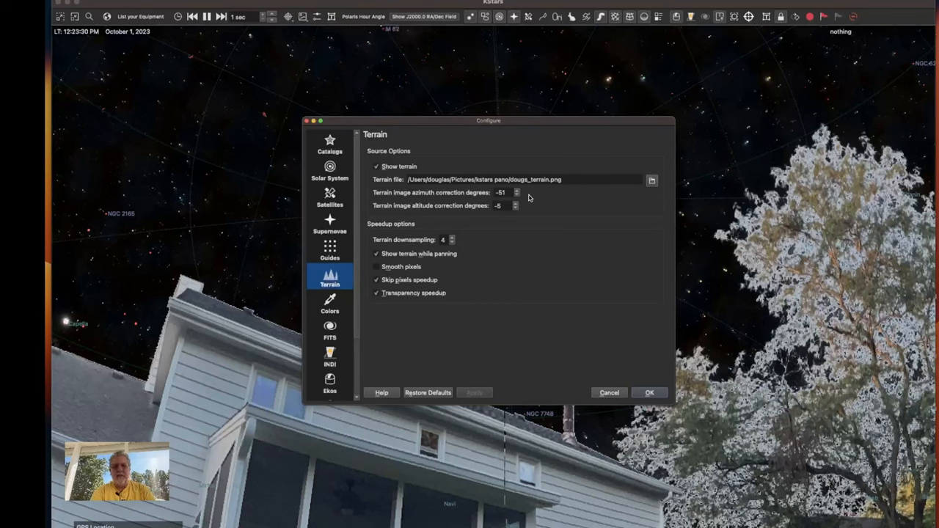
pyautogui.moveTo(442, 197)
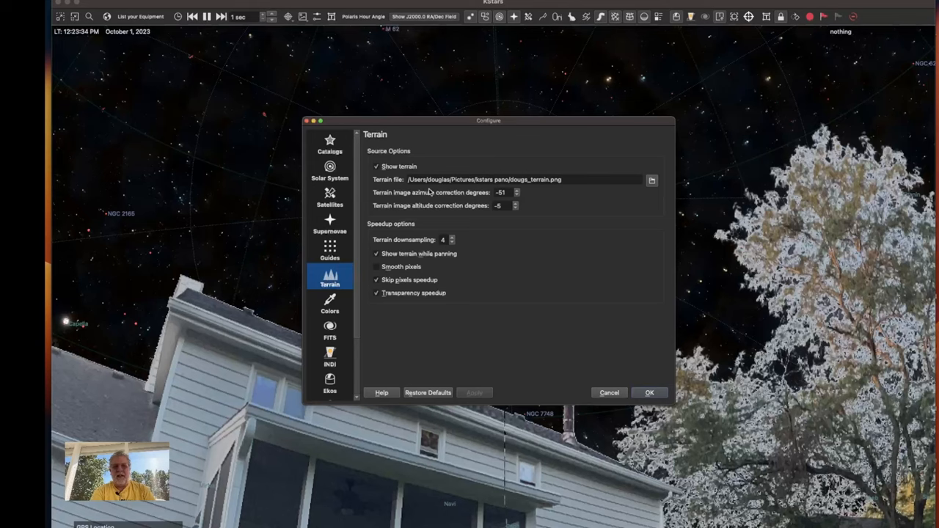
pyautogui.moveTo(523, 202)
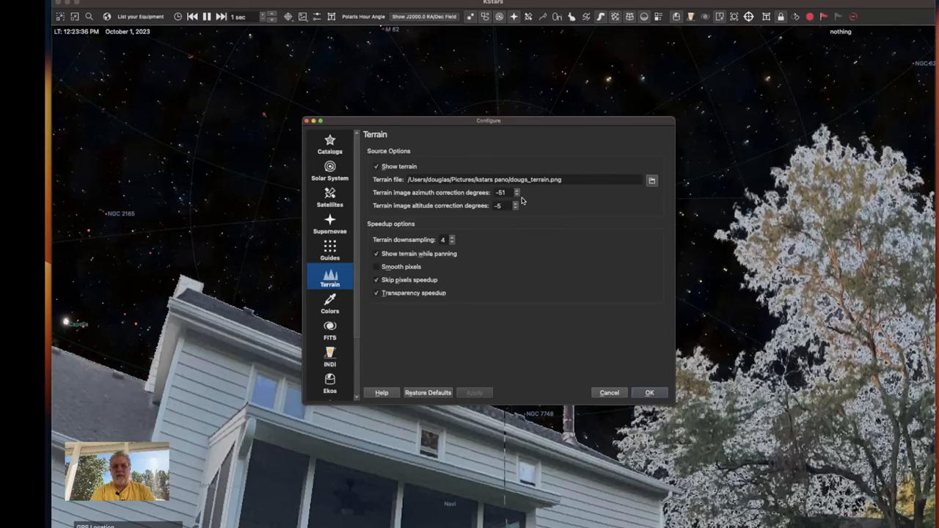
pyautogui.moveTo(488, 120); pyautogui.dragTo(722, 50)
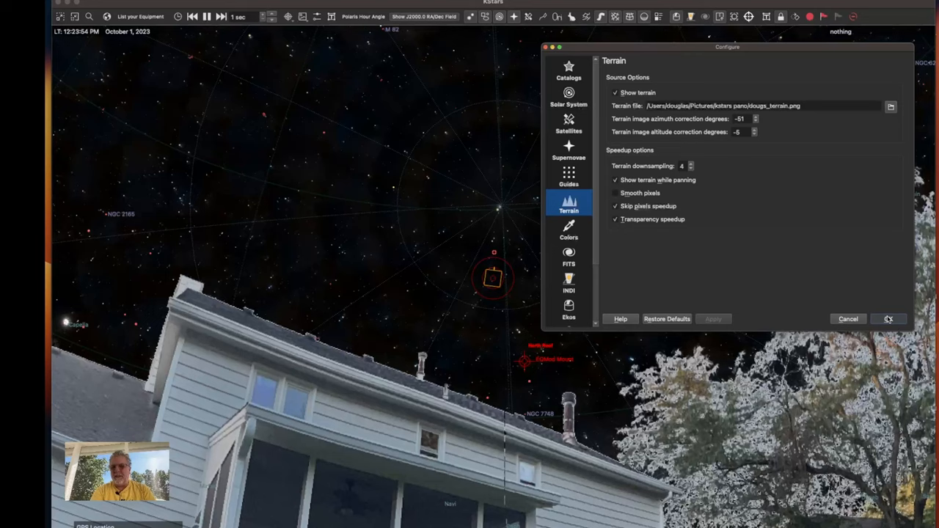
# Close the terrain settings with OK, revealing the Ekos focus module.
pyautogui.click(888, 319)
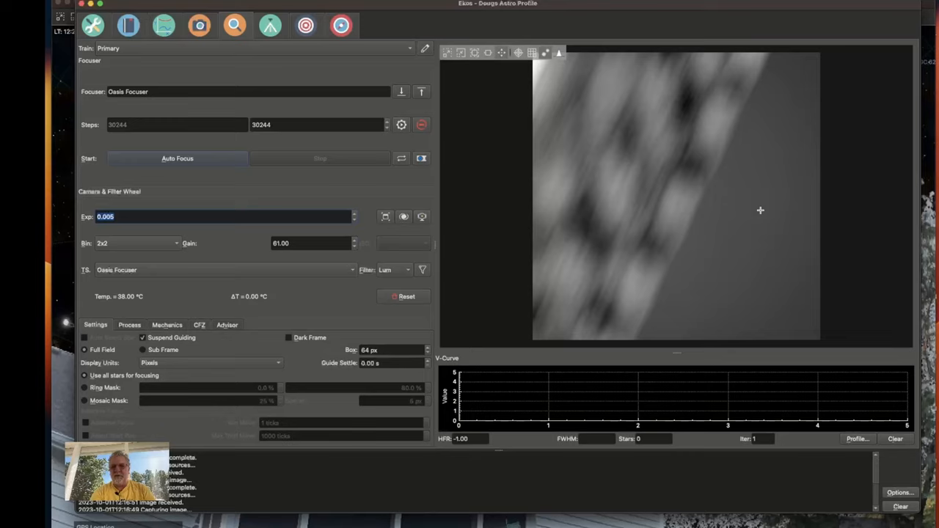
pyautogui.moveTo(689, 232)
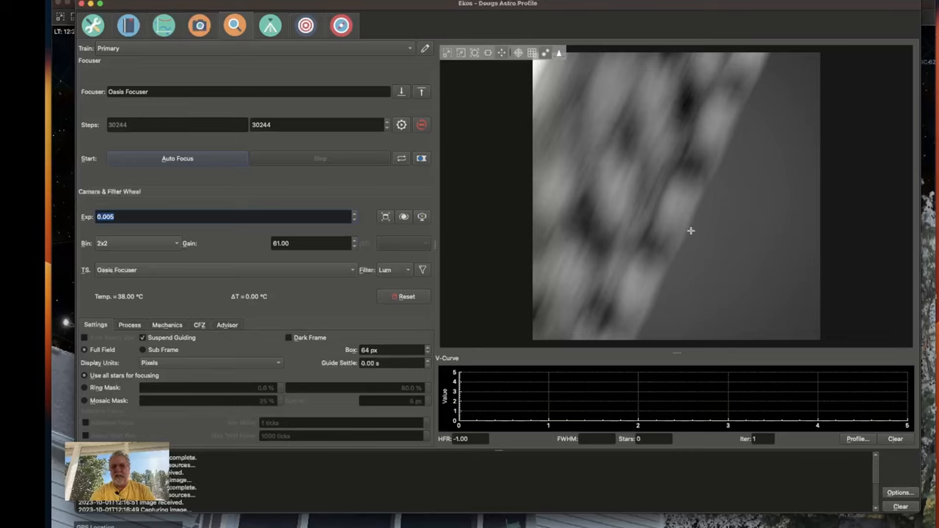
pyautogui.moveTo(696, 206)
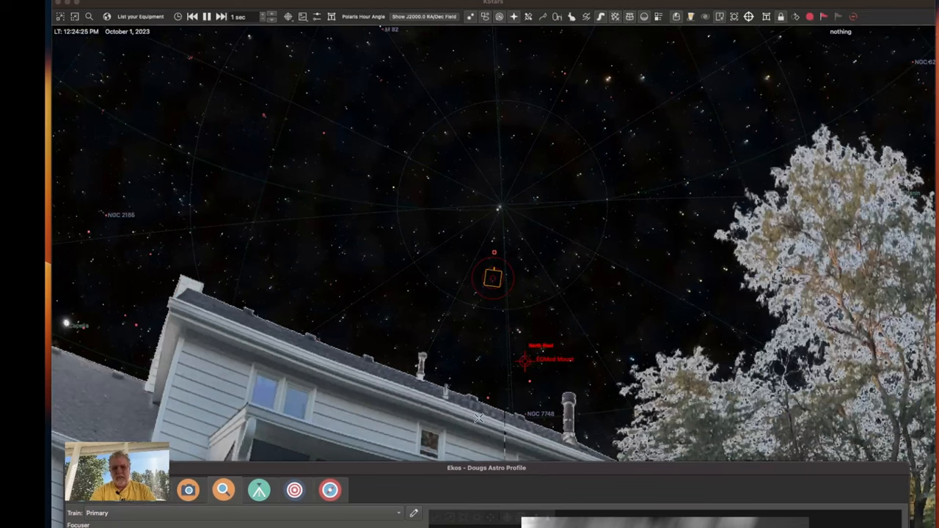
pyautogui.moveTo(521, 414)
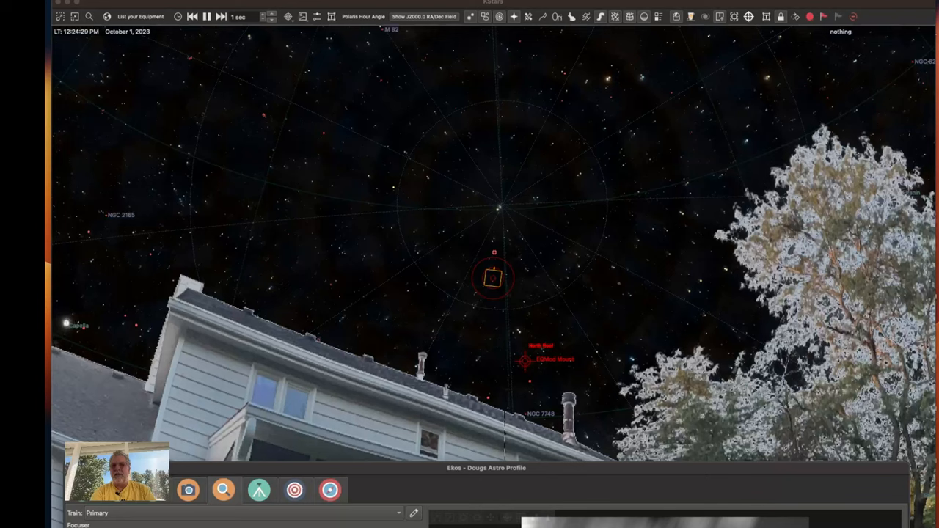
# Bring the KStars sky map back into focus ahead of the Ekos window.
pyautogui.click(586, 213)
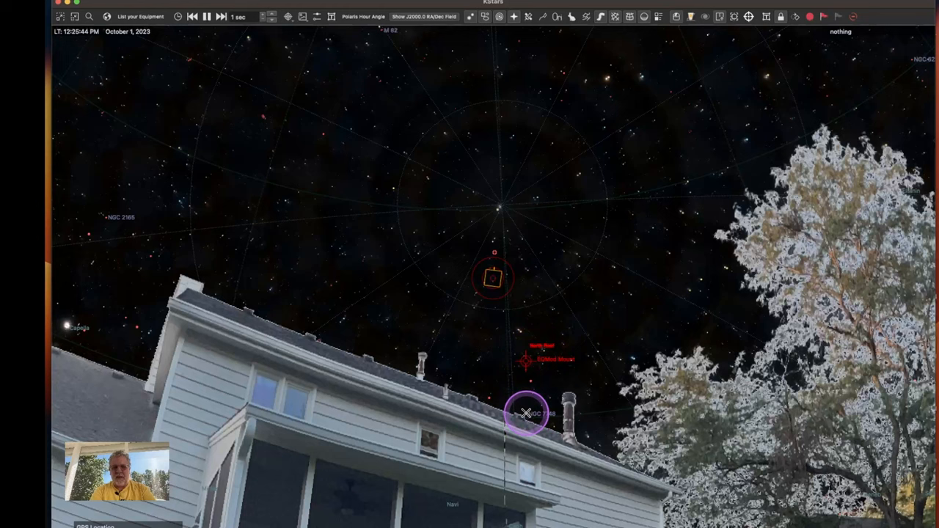
pyautogui.moveTo(438, 360)
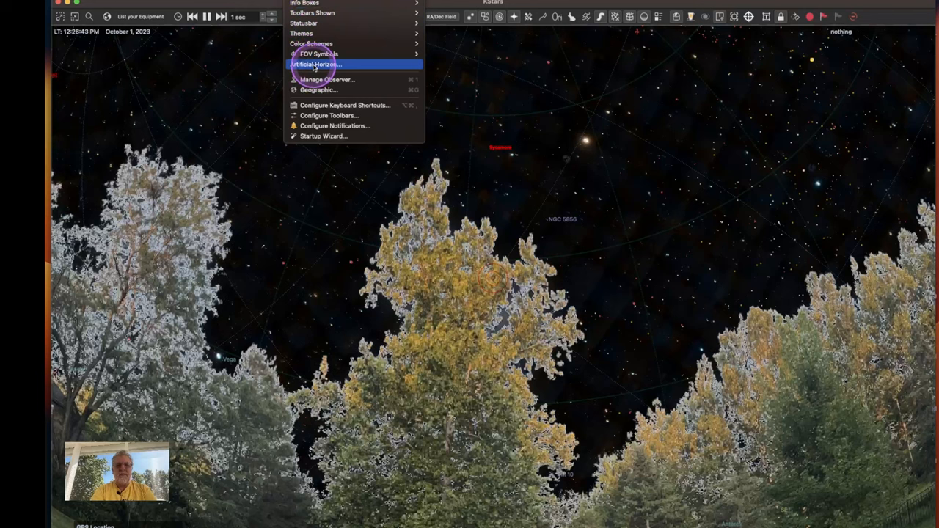
# Start the Artificial Horizon Manager and begin selecting Back_Yard points from the sky map.
pyautogui.click(316, 65)
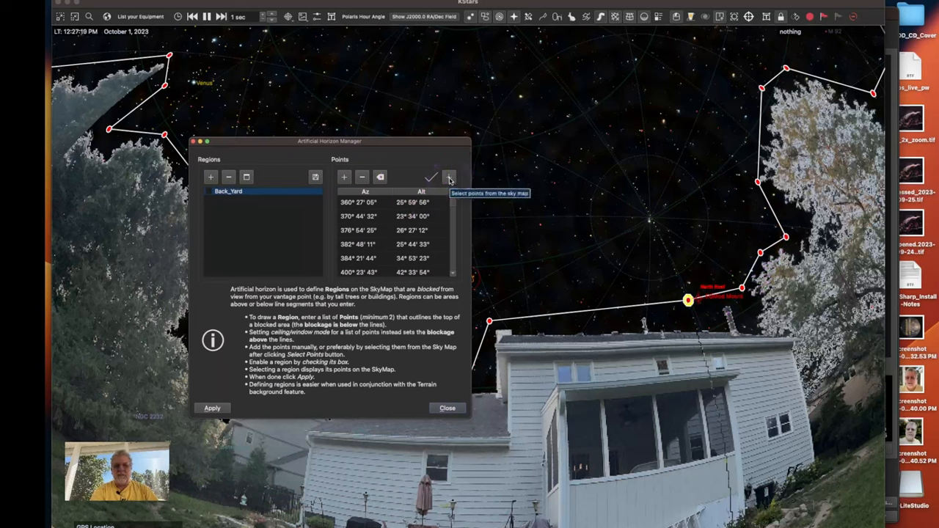
pyautogui.click(449, 176)
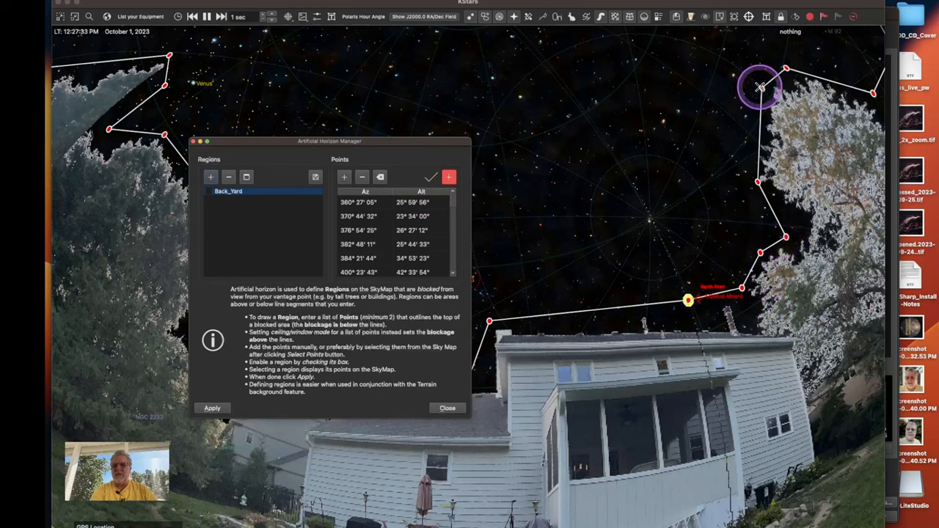
pyautogui.moveTo(638, 182)
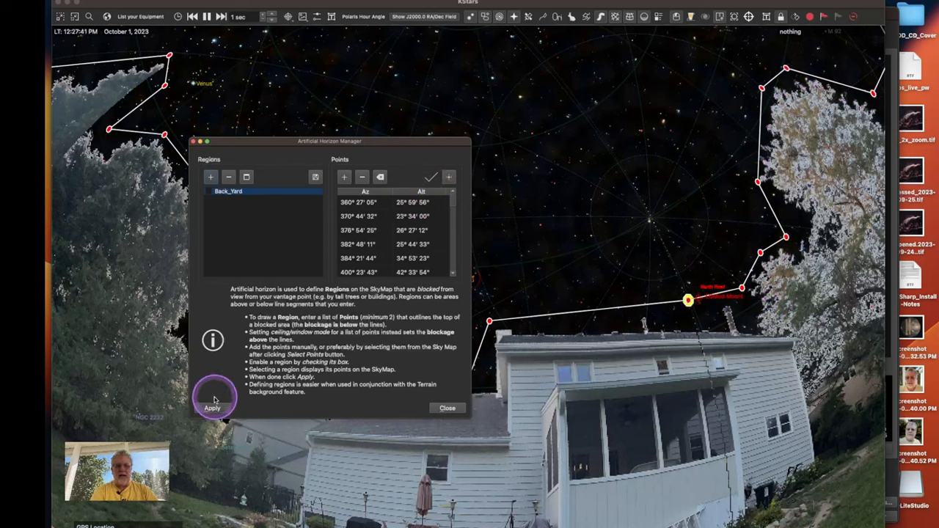
# Apply the Back_Yard region's points and review entries with azimuths around 180°–230°.
pyautogui.click(228, 191)
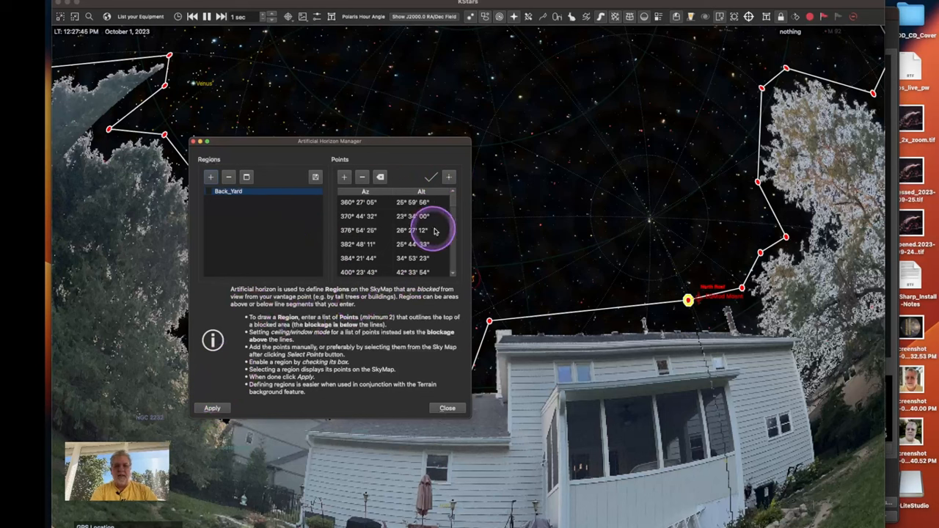
pyautogui.scroll(-3)
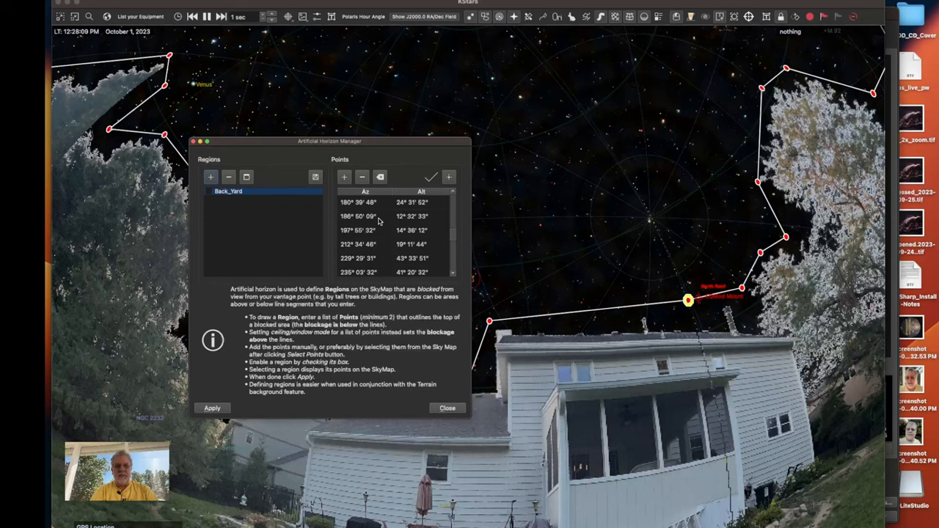
pyautogui.click(411, 208)
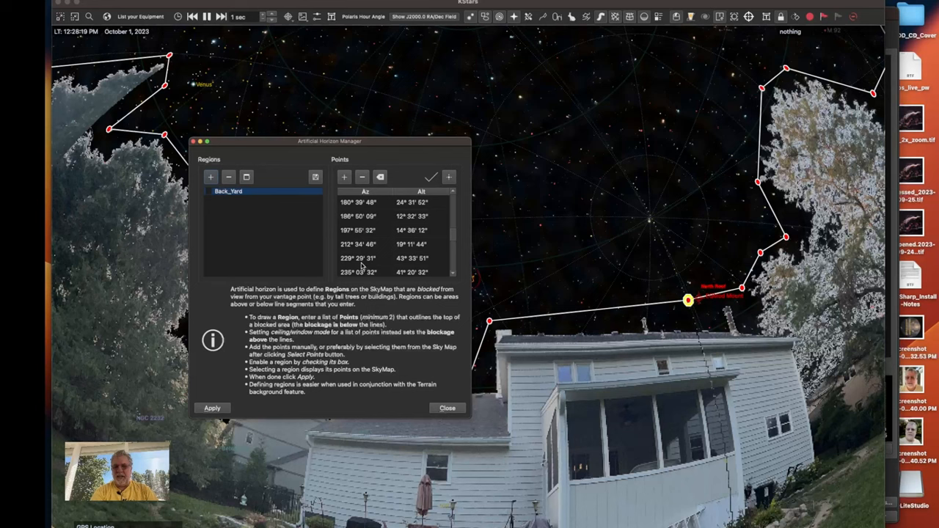
pyautogui.click(381, 204)
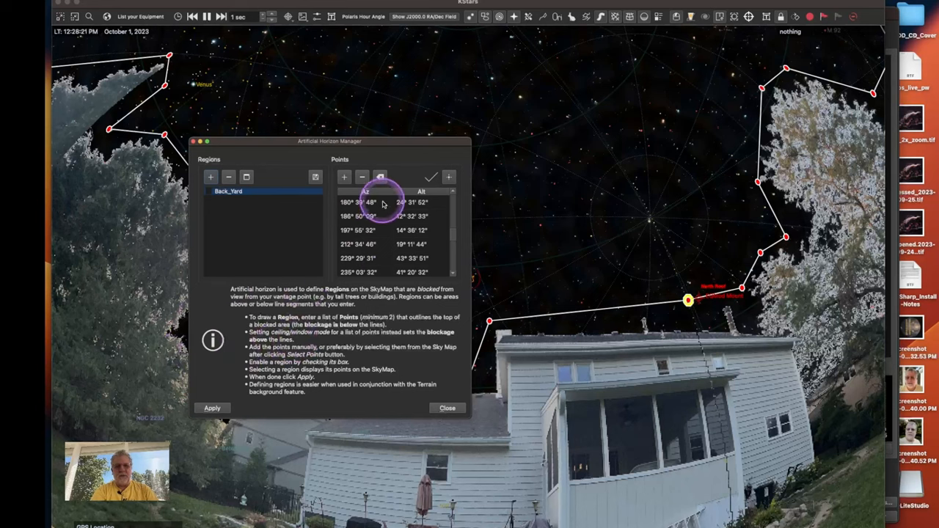
pyautogui.moveTo(737, 139)
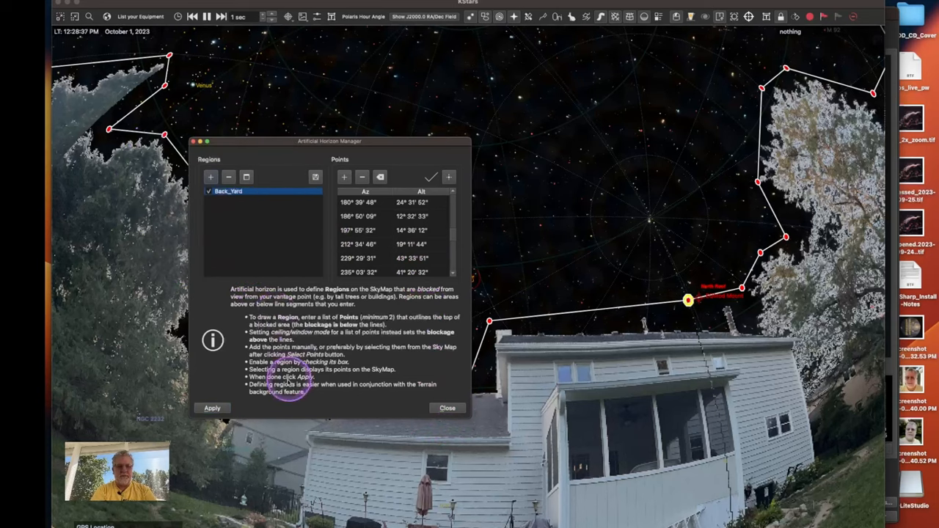
# Enable the Back_Yard region, close the horizon manager and nudge the sky view.
pyautogui.click(211, 408)
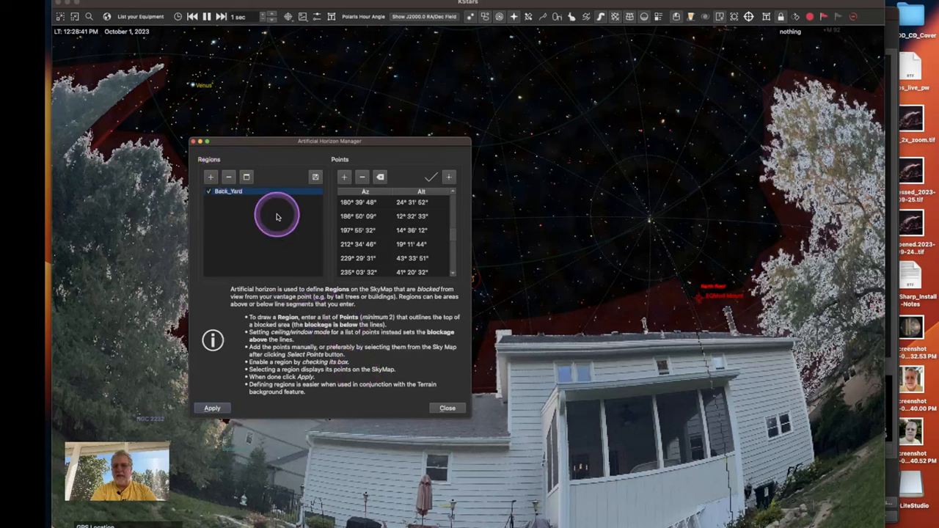
pyautogui.moveTo(493, 374)
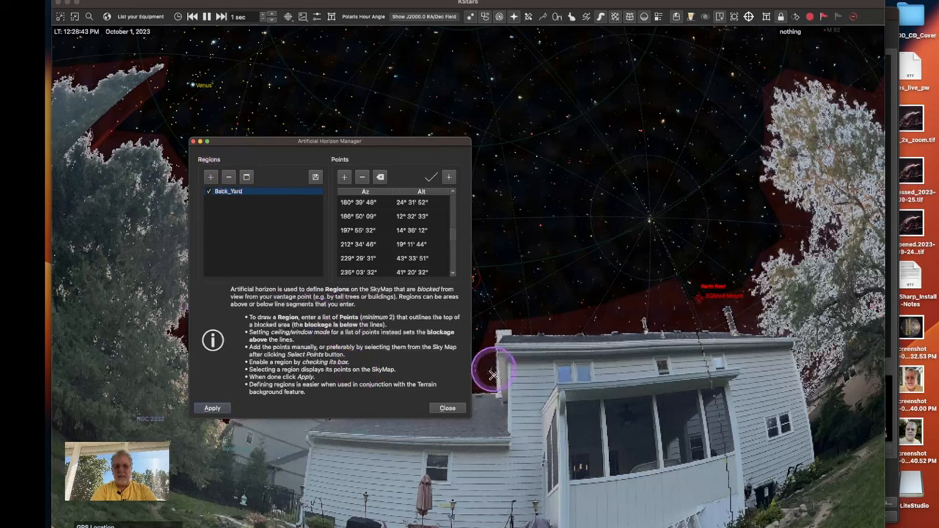
pyautogui.click(446, 408)
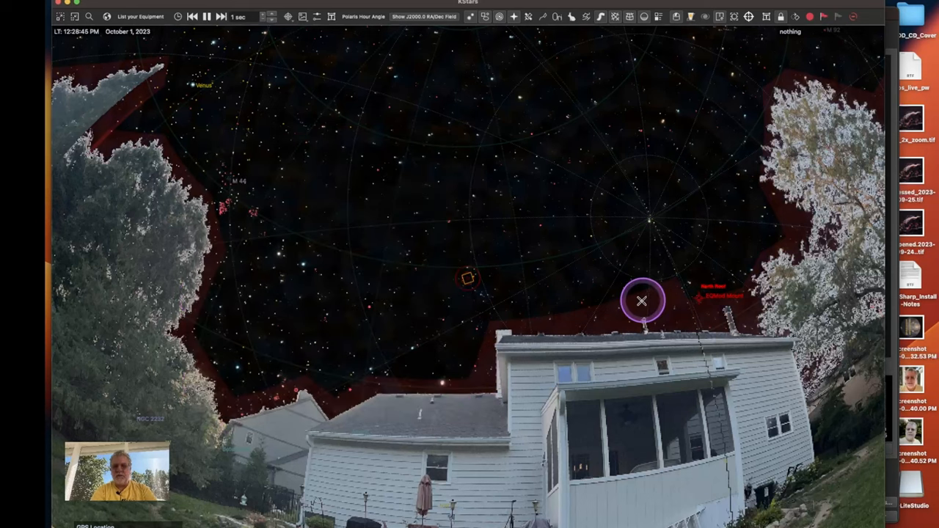
pyautogui.moveTo(641, 301); pyautogui.dragTo(746, 257)
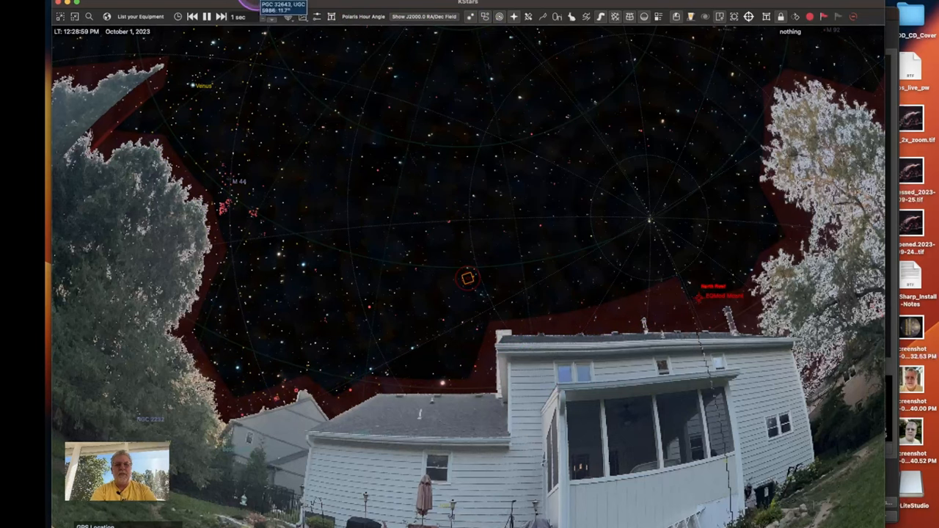
# Uncheck Show terrain in Terrain settings, apply and accept, leaving only the red horizon shading.
pyautogui.click(317, 16)
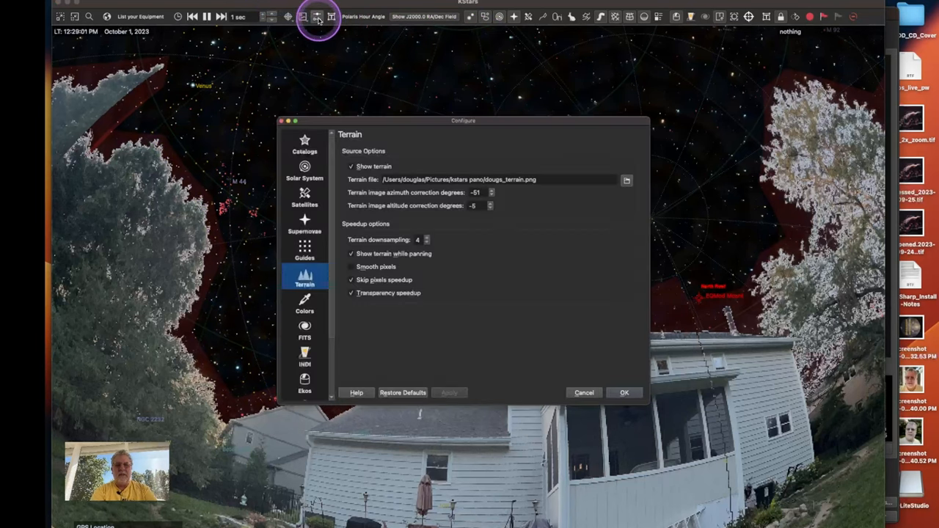
pyautogui.click(352, 165)
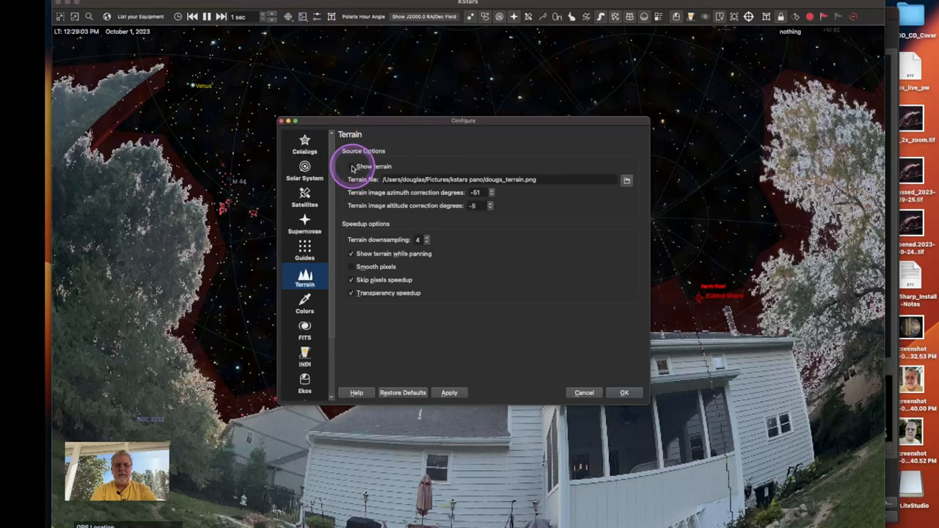
pyautogui.click(353, 168)
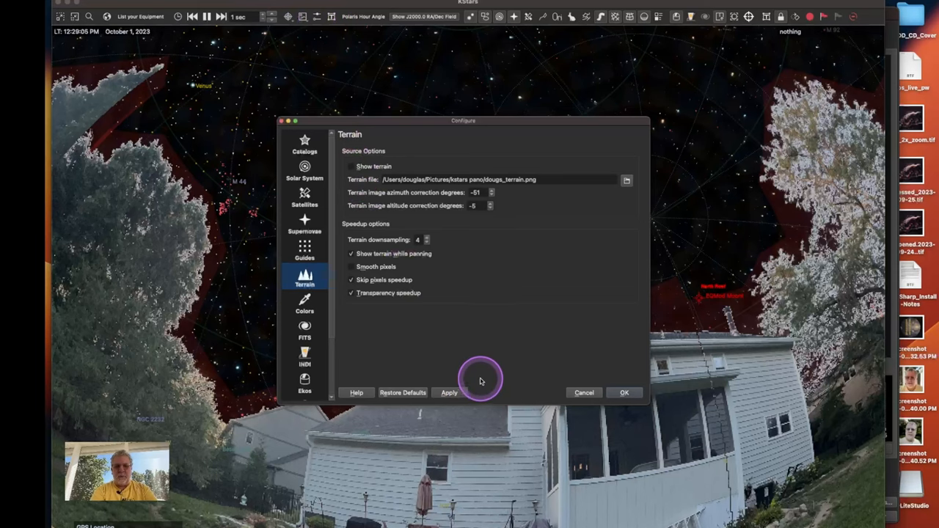
pyautogui.click(449, 393)
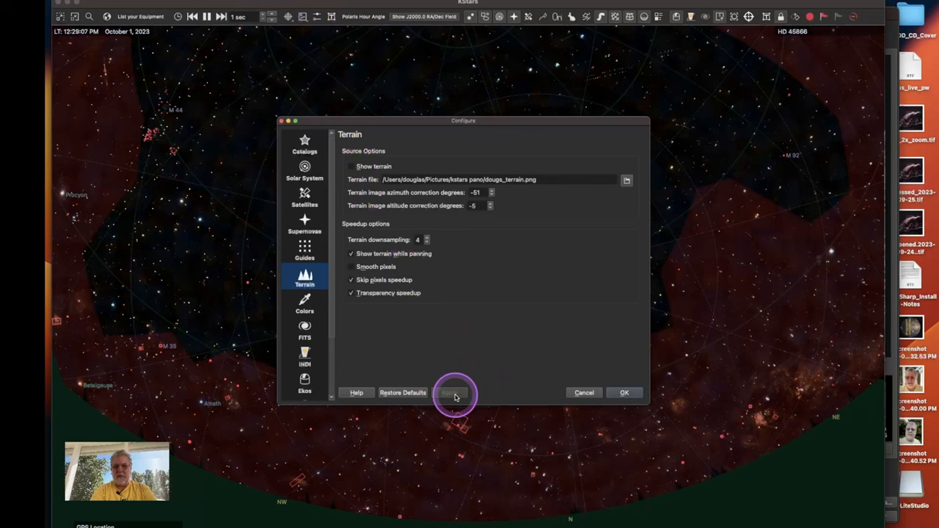
pyautogui.click(449, 393)
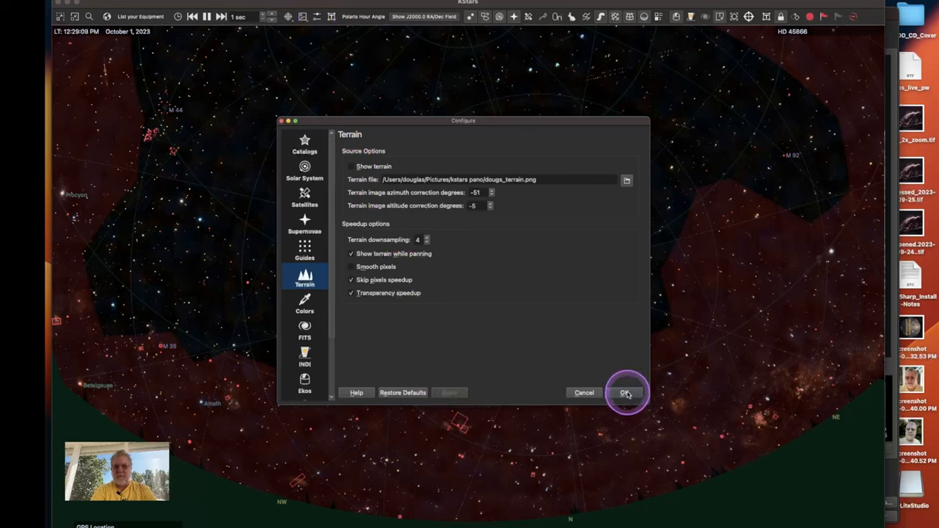
pyautogui.click(625, 393)
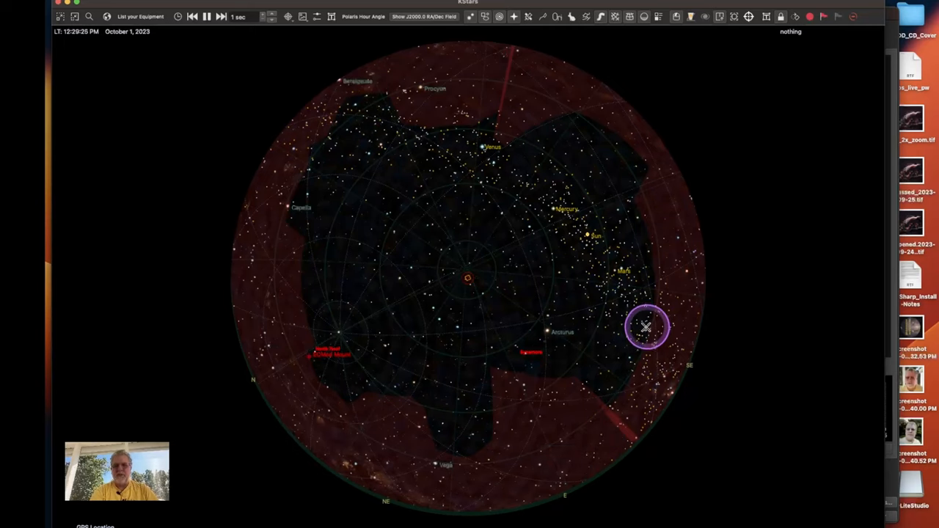
pyautogui.moveTo(366, 372)
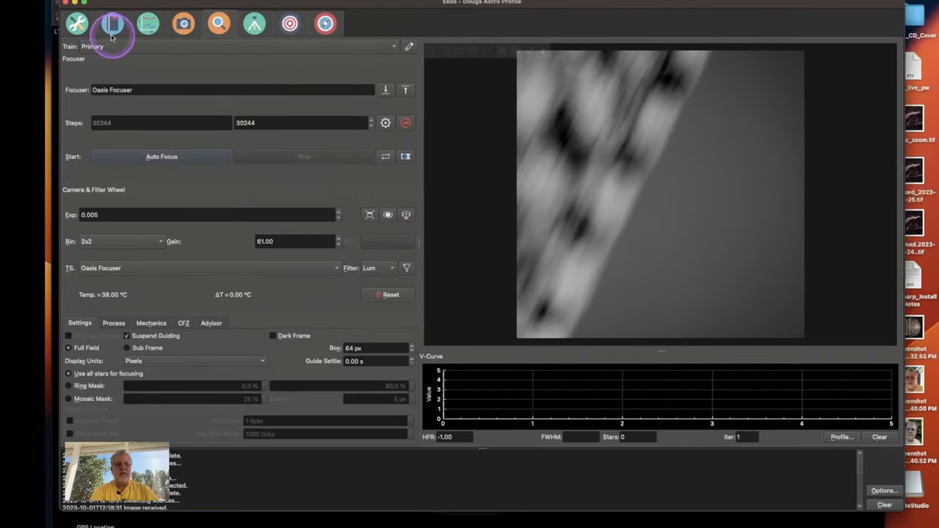
# Enable the Artificial Horizon job constraint in the Ekos scheduler.
pyautogui.click(113, 24)
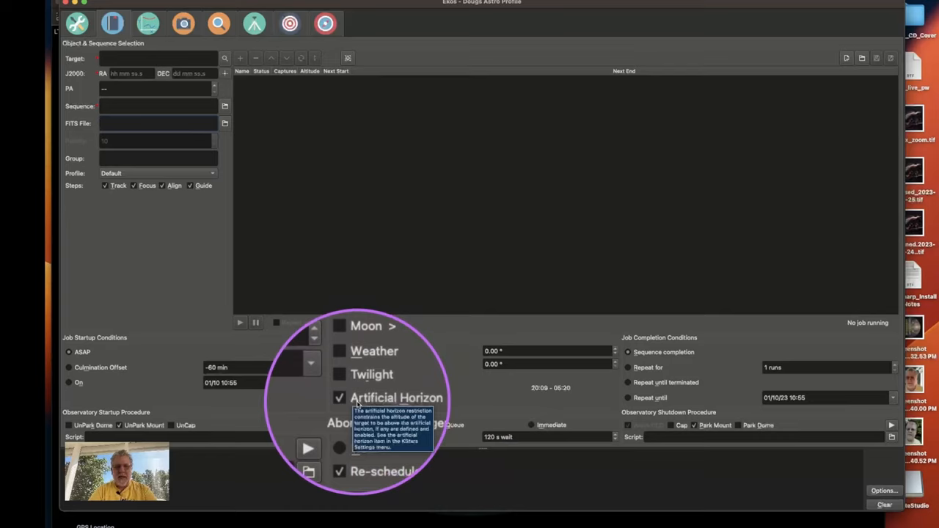
pyautogui.click(154, 124)
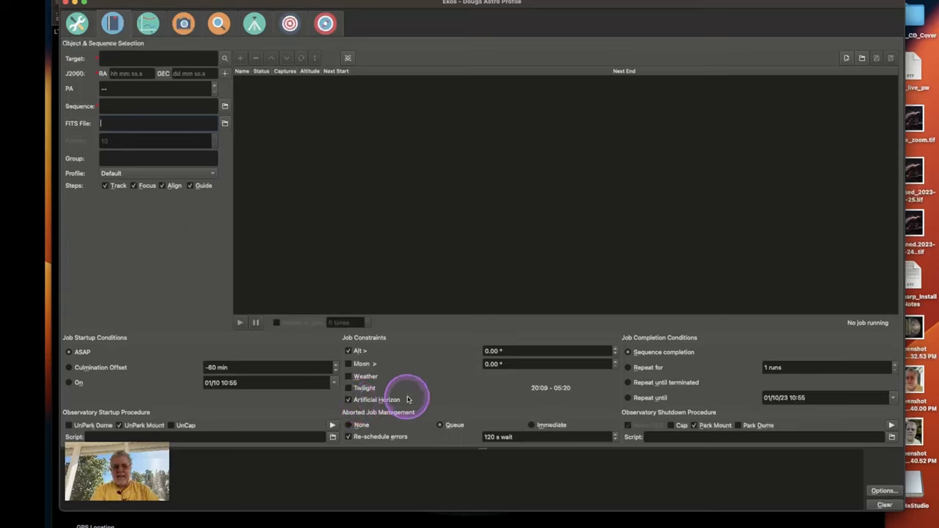
pyautogui.moveTo(431, 382)
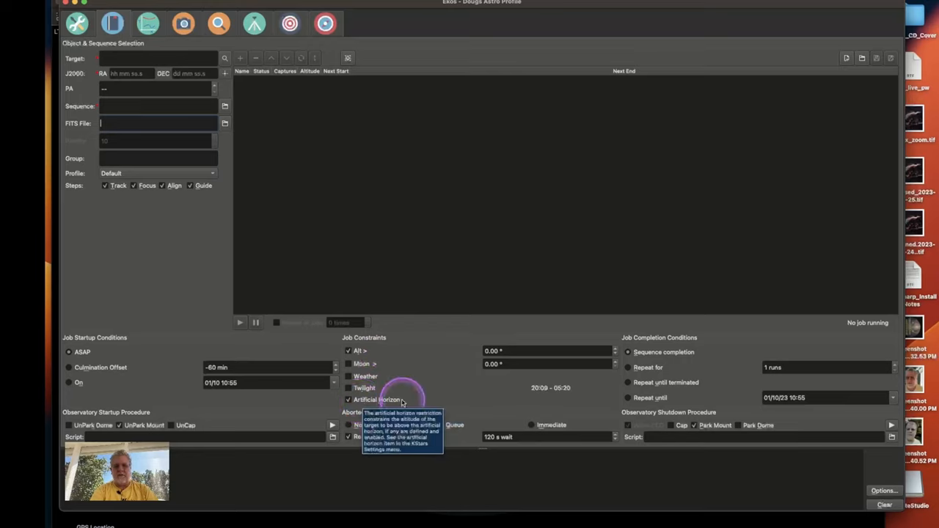
pyautogui.moveTo(433, 376)
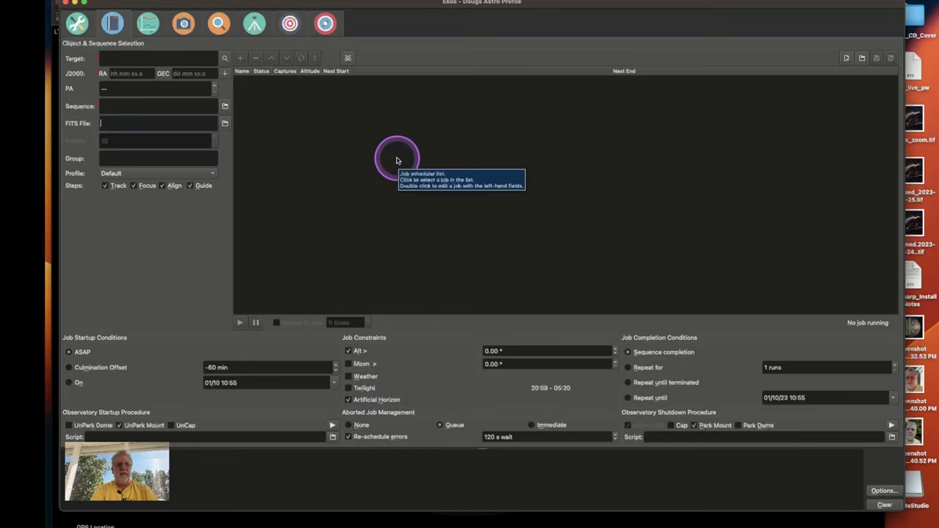
pyautogui.moveTo(414, 241)
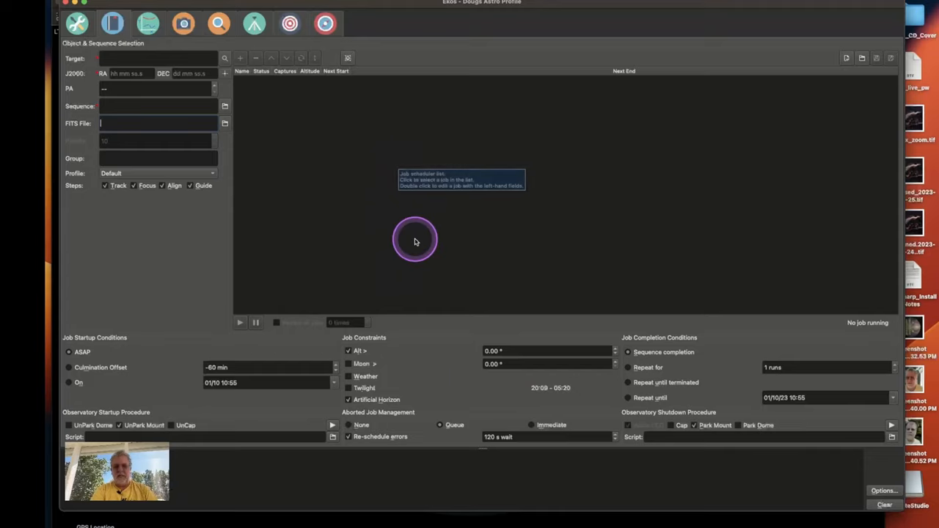
pyautogui.moveTo(443, 337)
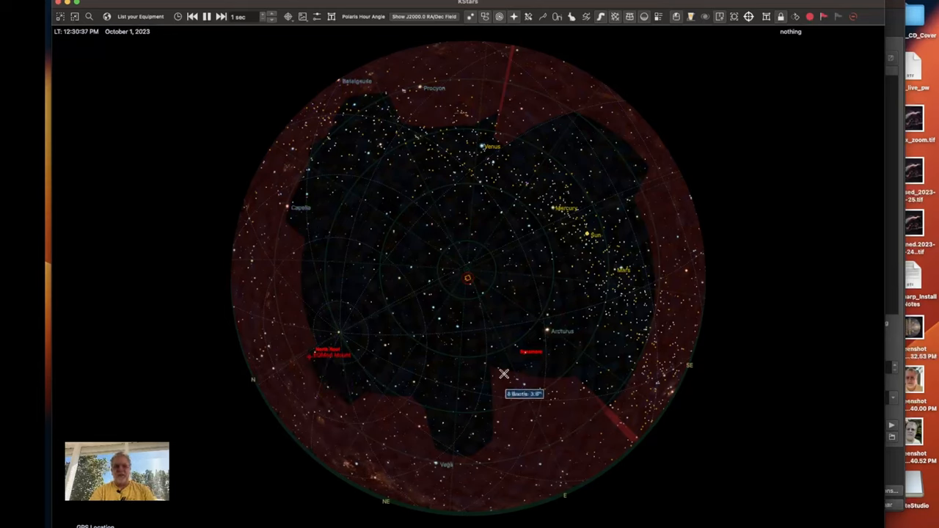
# Return to the KStars sky map showing the Back_Yard horizon shading.
pyautogui.click(614, 235)
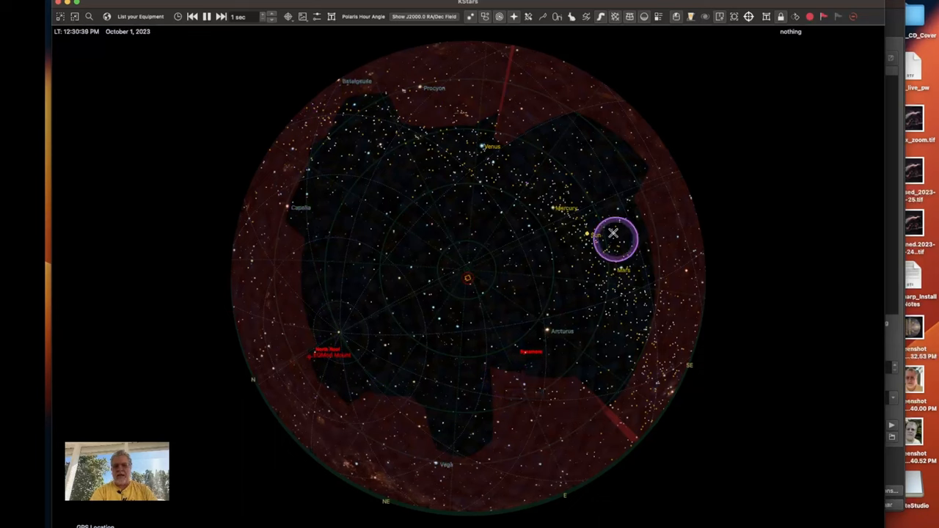